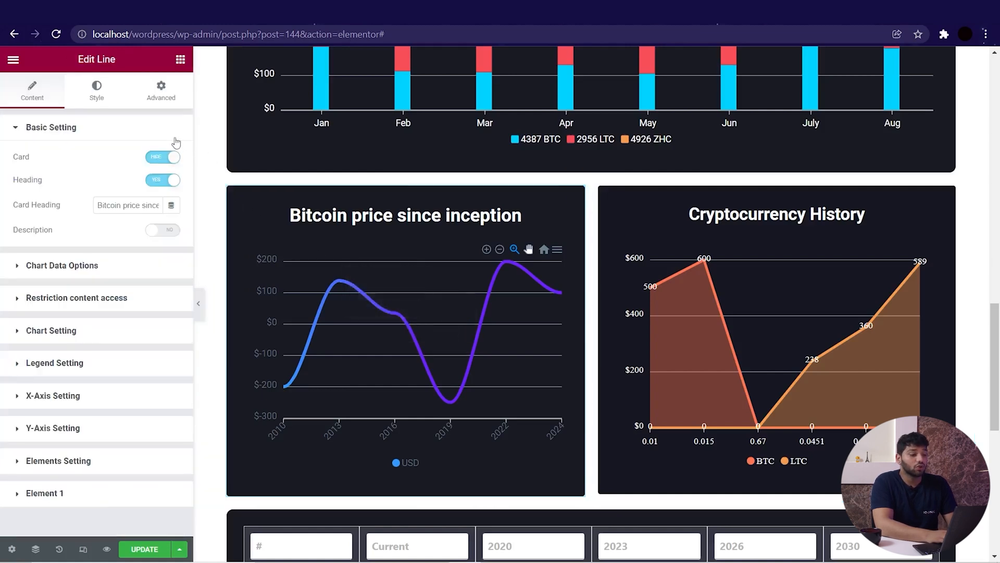
Change the Bitcoin chart's data type from Manual to Dynamic in Chart Data Options.
{"action": "left_click", "coordinate": [50, 127]}
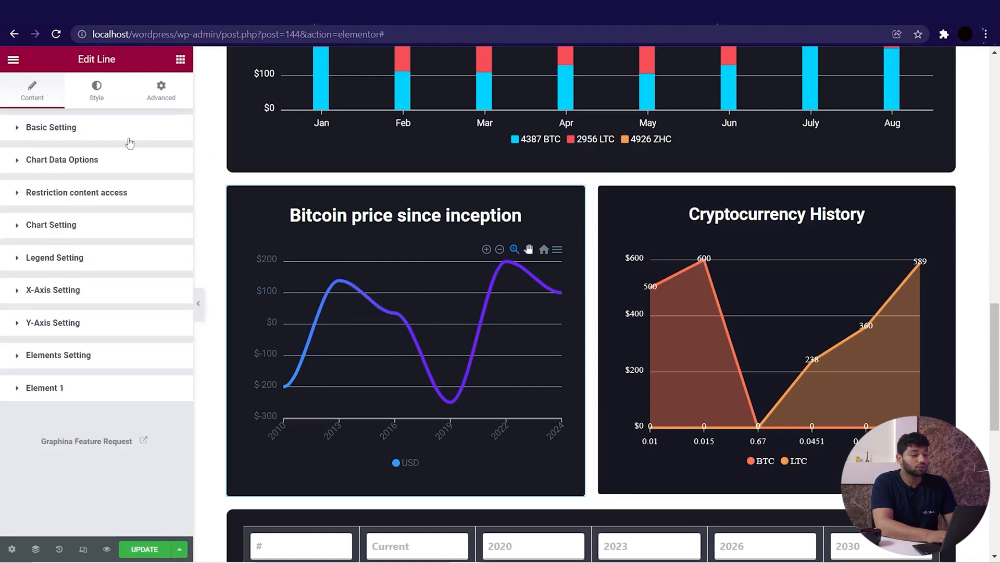
{"action": "left_click", "coordinate": [61, 159]}
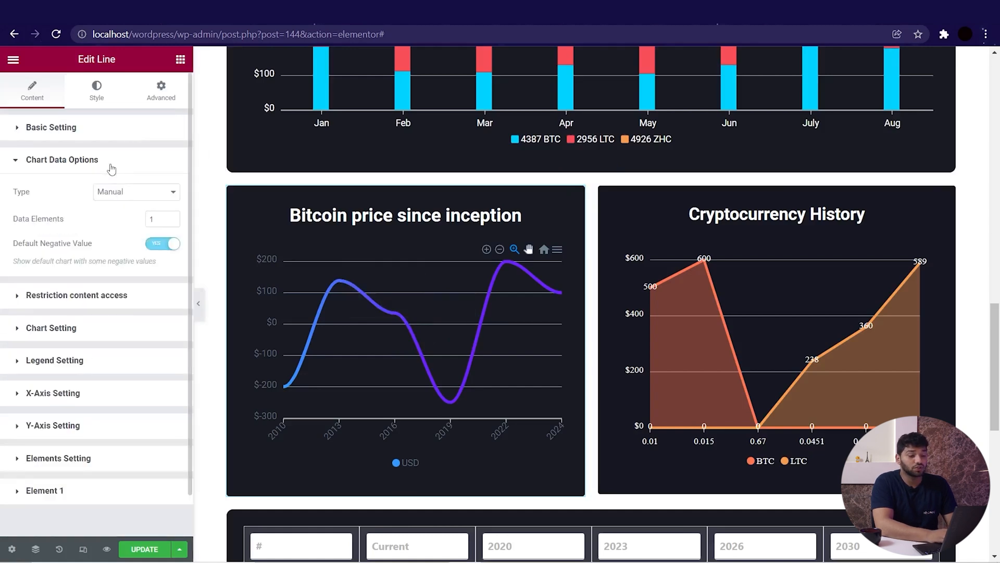
{"action": "left_click", "coordinate": [136, 191]}
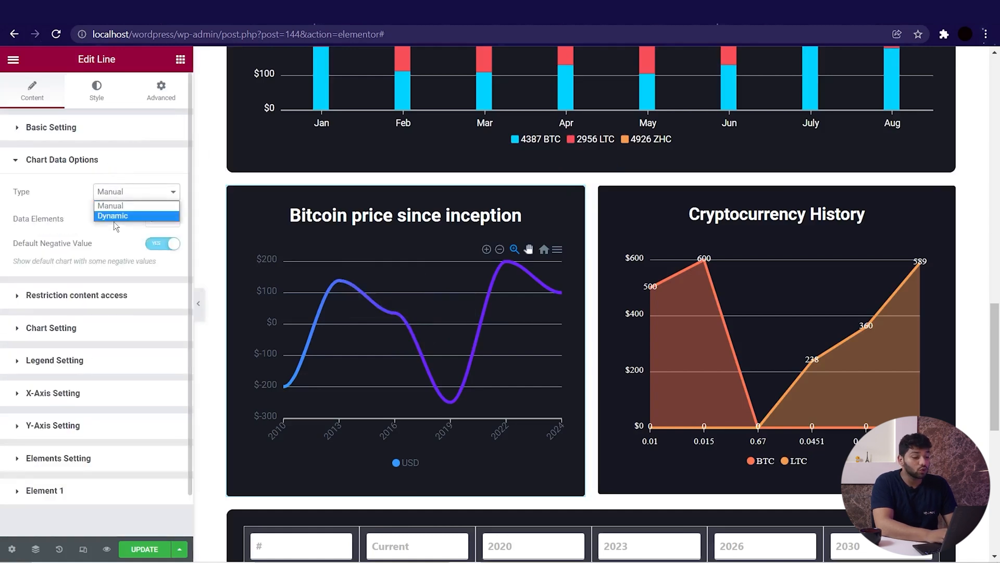
{"action": "left_click", "coordinate": [112, 216]}
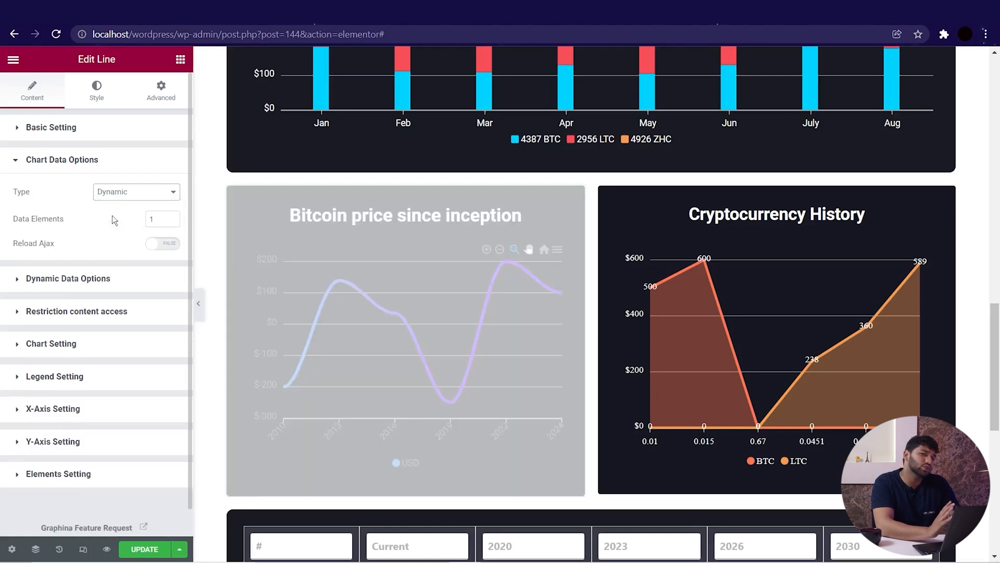
{"action": "left_click", "coordinate": [62, 160]}
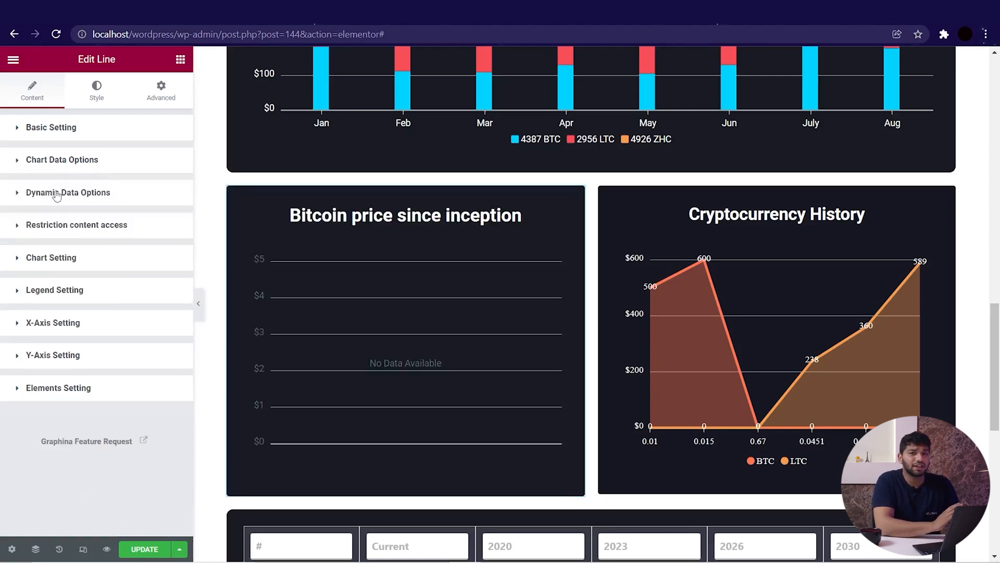
Make SQL Builder the dynamic data source, plotting charges against id.
{"action": "left_click", "coordinate": [68, 192]}
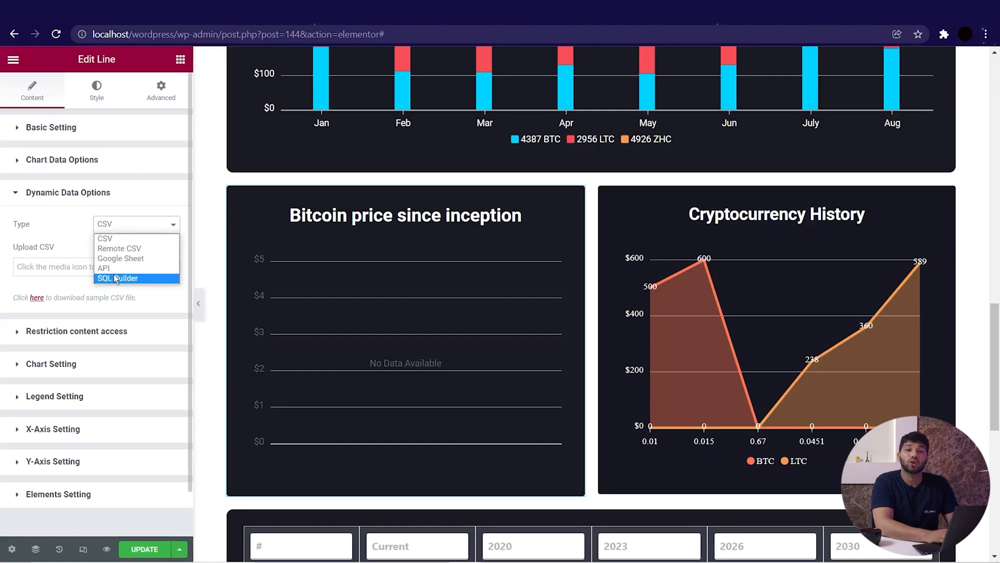
{"action": "left_click", "coordinate": [118, 279]}
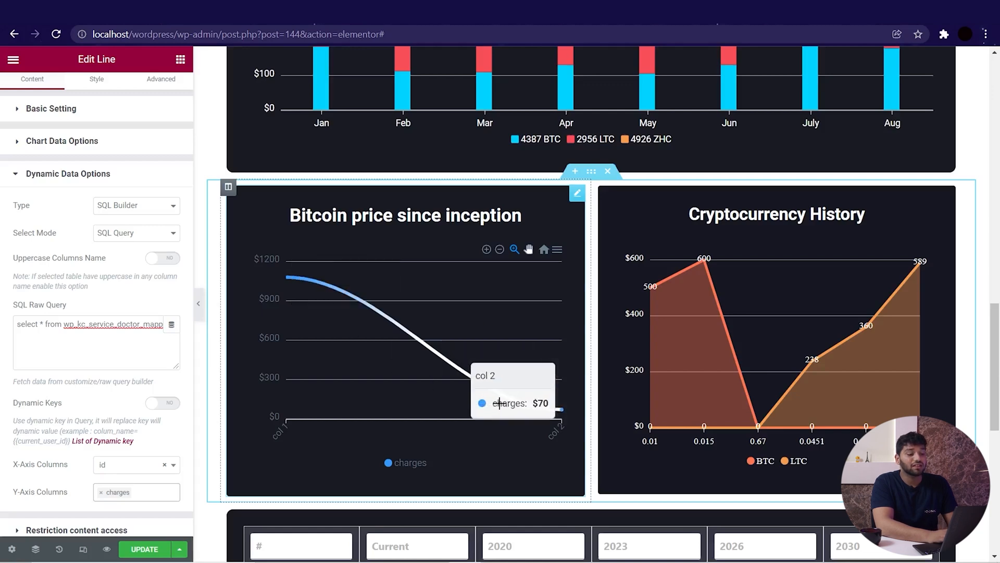
{"action": "mouse_move", "coordinate": [154, 239]}
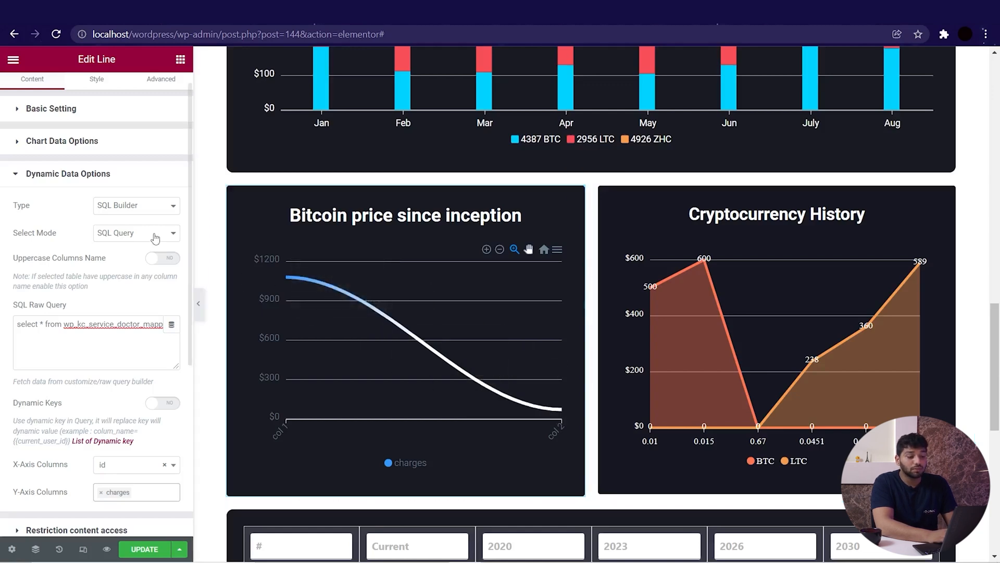
Use Table mode reading the wp_kc_service_doctor_mapping table directly.
{"action": "left_click", "coordinate": [136, 232]}
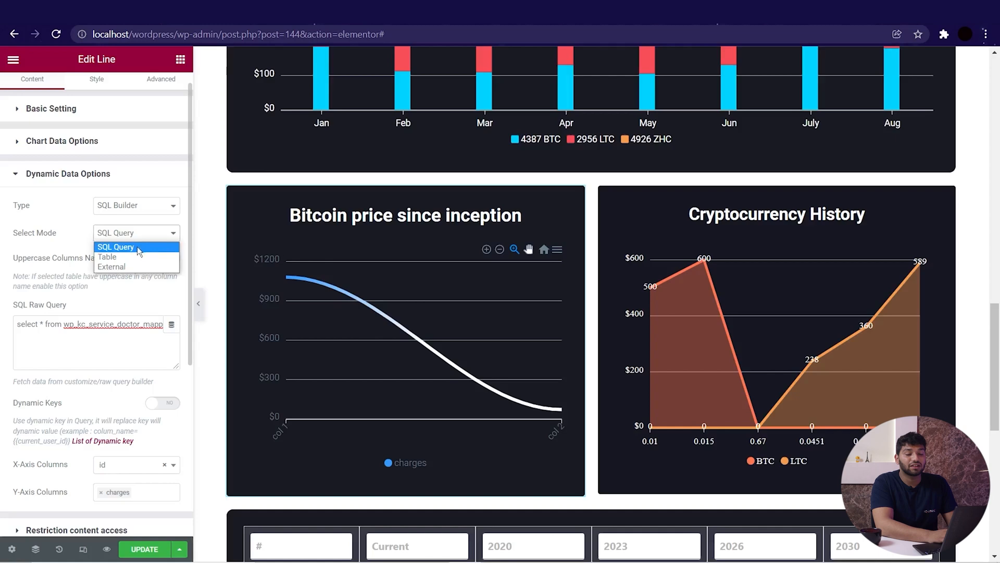
{"action": "left_click", "coordinate": [107, 257]}
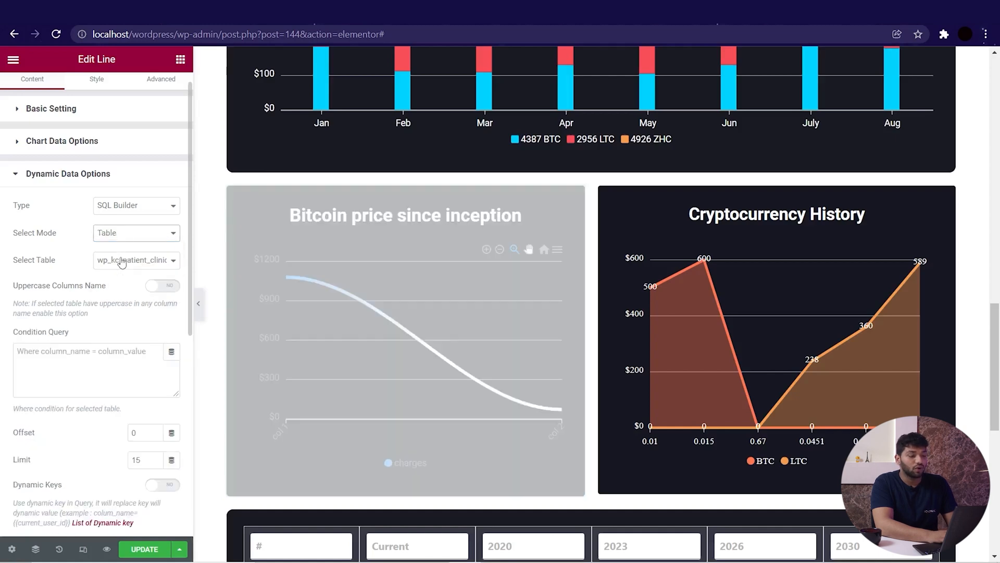
{"action": "left_click", "coordinate": [135, 259]}
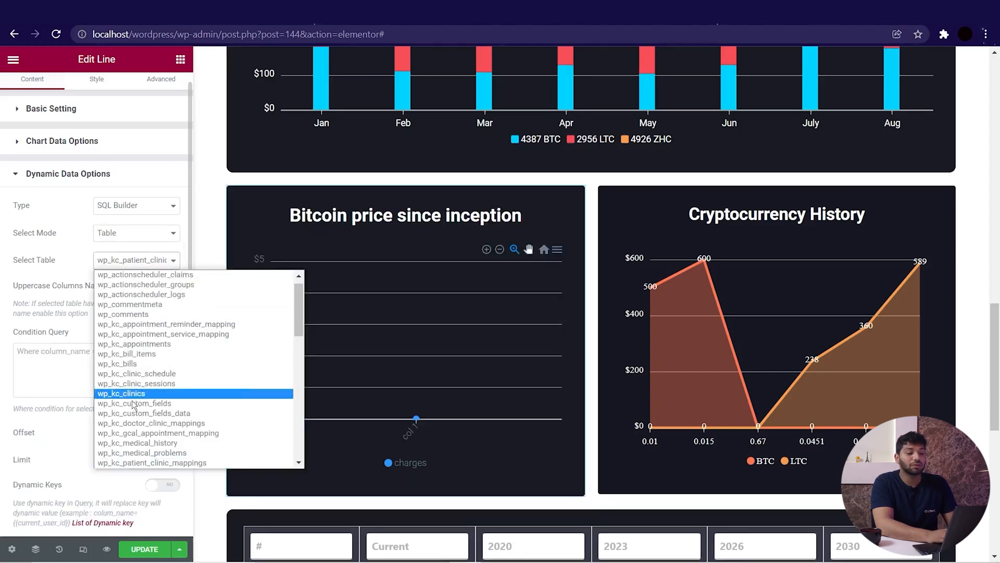
{"action": "scroll", "scroll_direction": "down", "scroll_amount": 3}
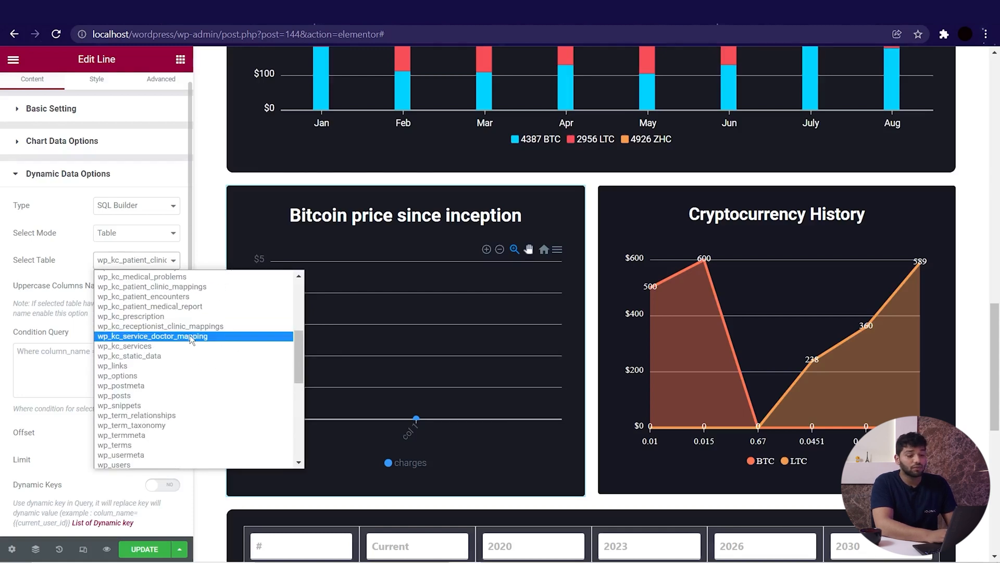
{"action": "left_click", "coordinate": [151, 337]}
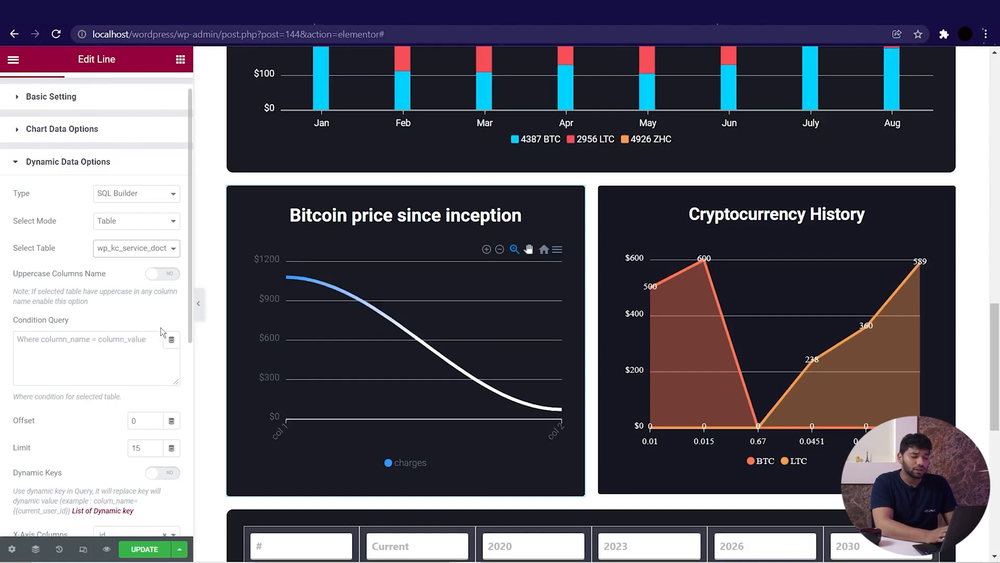
{"action": "left_click", "coordinate": [136, 125]}
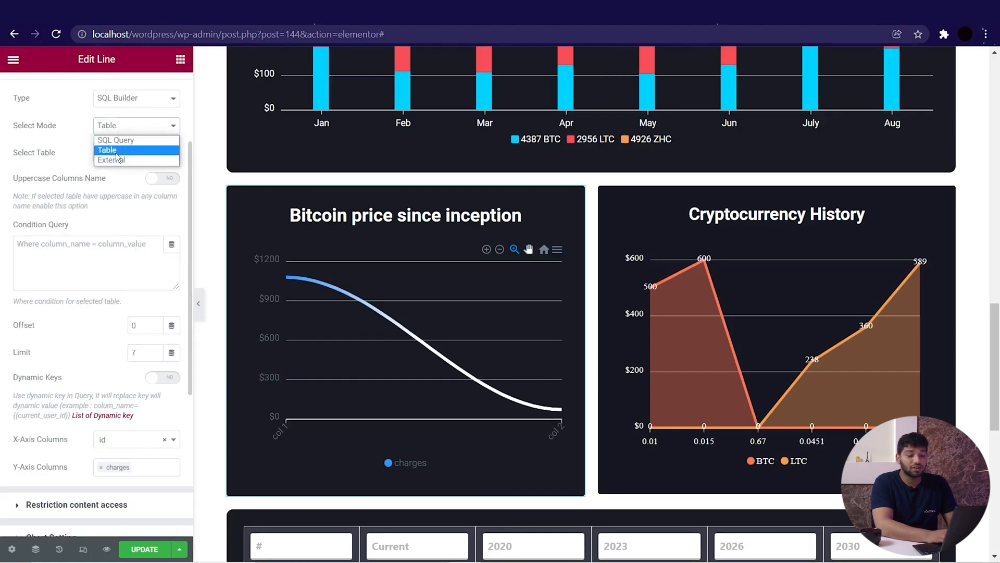
Query the external Wordpress 2 database's zaika table, with bhel as the Y-axis column against samosa.
{"action": "left_click", "coordinate": [112, 160]}
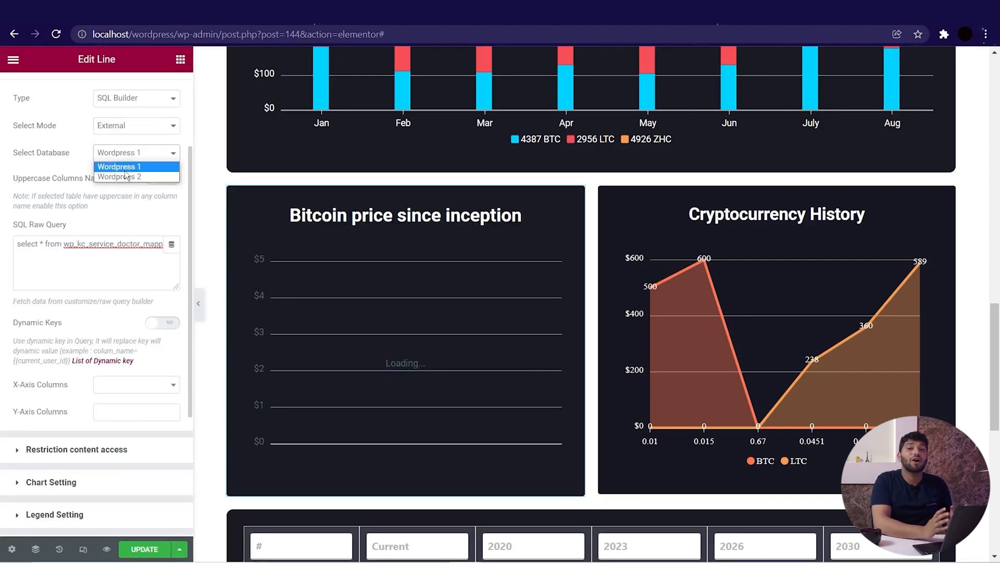
{"action": "left_click", "coordinate": [121, 177]}
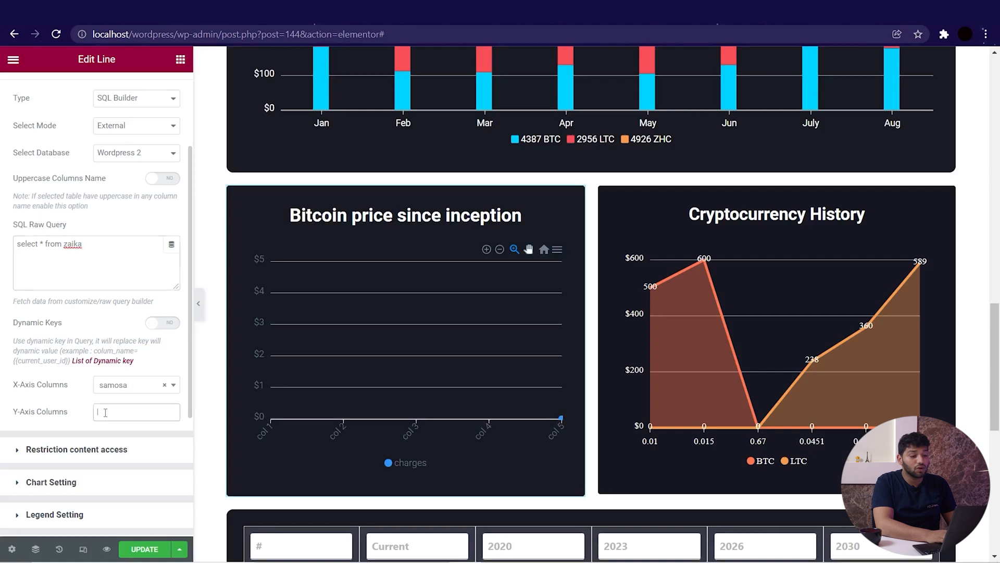
{"action": "left_click", "coordinate": [135, 412]}
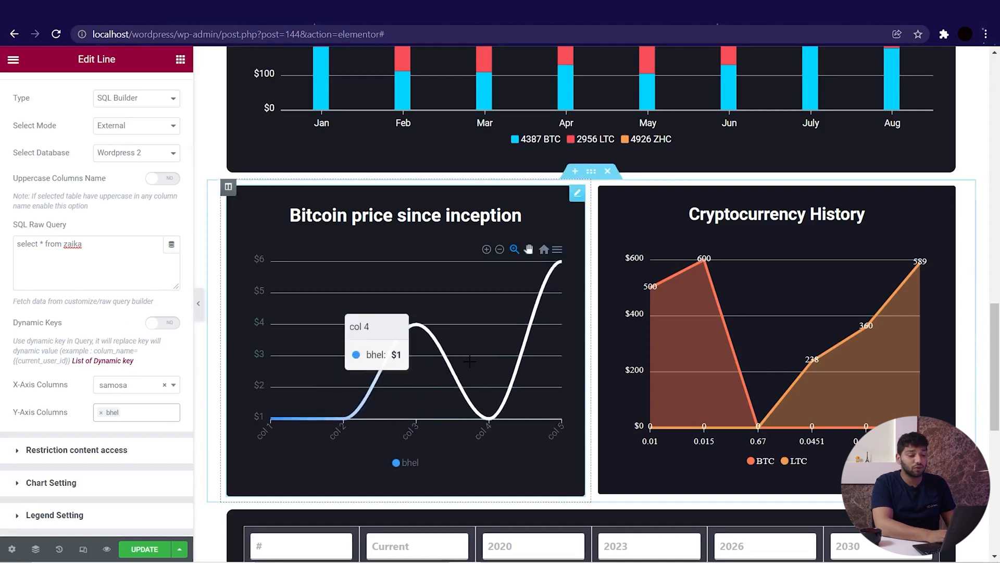
{"action": "mouse_move", "coordinate": [414, 327]}
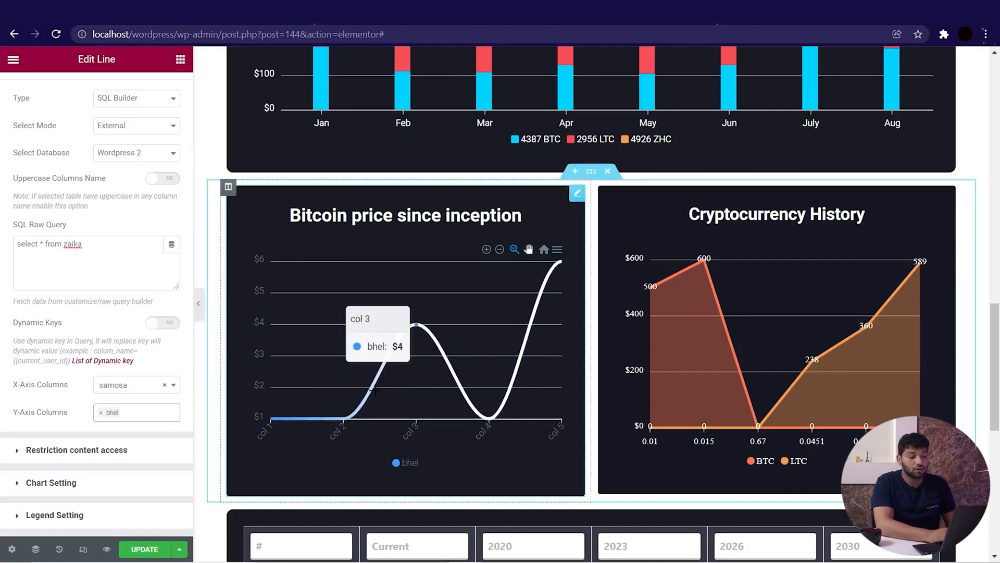
{"action": "mouse_move", "coordinate": [274, 414]}
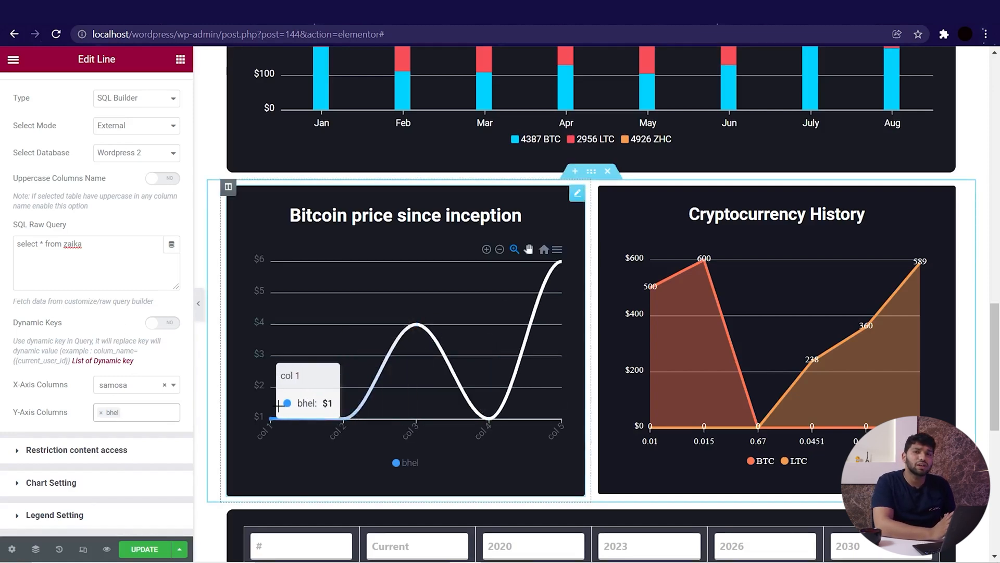